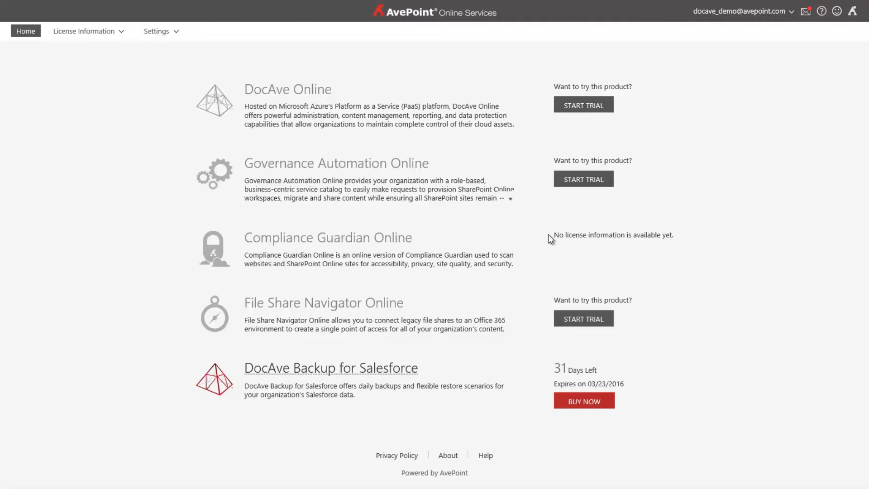
mouse_move(509, 255)
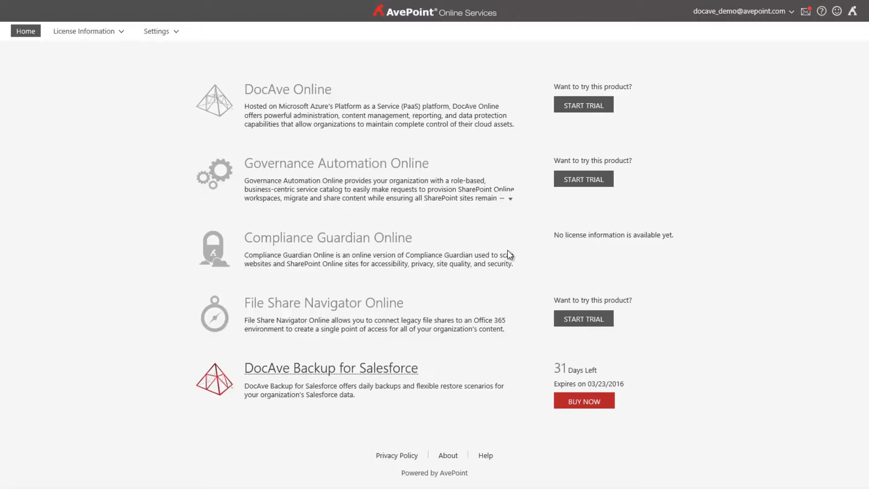
mouse_move(501, 259)
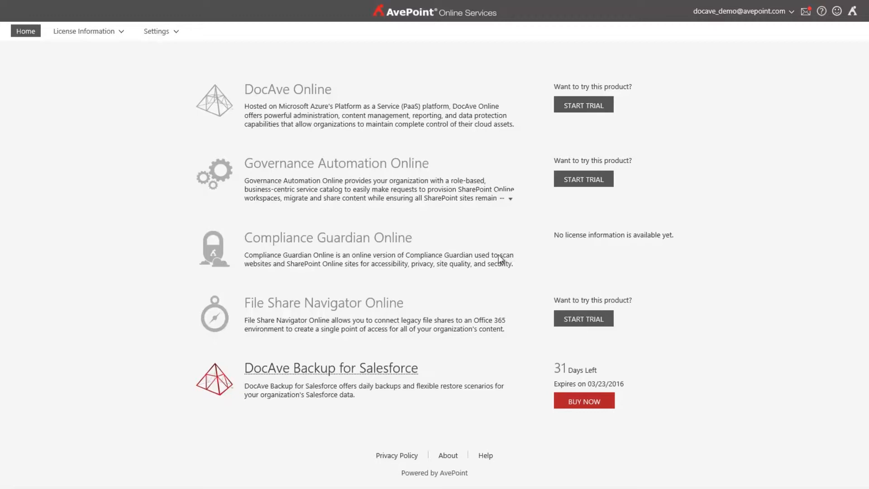
mouse_move(358, 310)
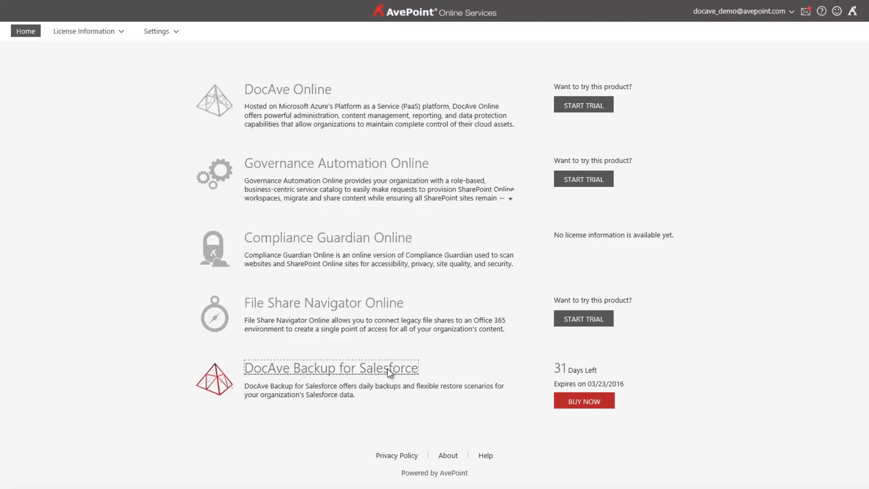
Launch an immediate full backup of the Salesforce organization from the DocAve dashboard
left_click(330, 367)
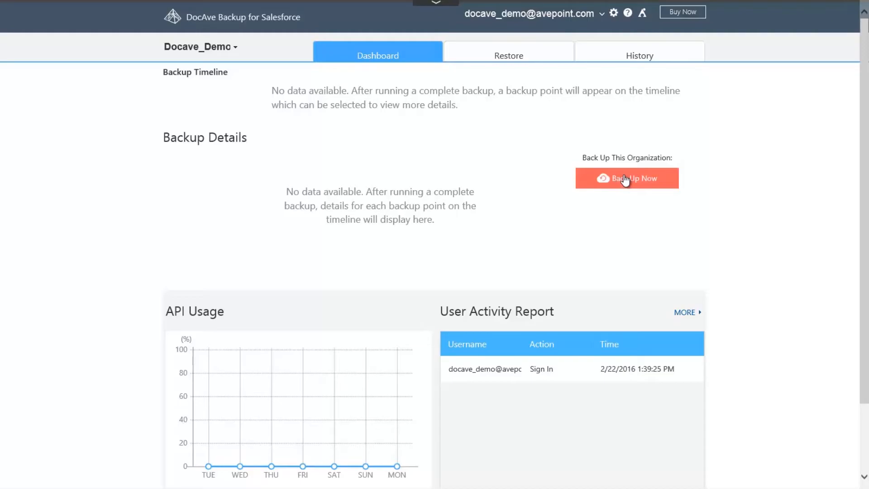
left_click(626, 178)
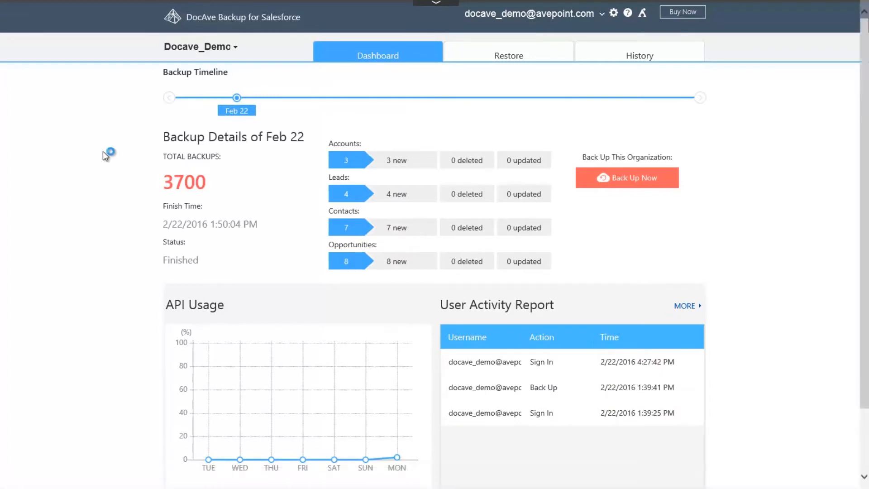
mouse_move(294, 123)
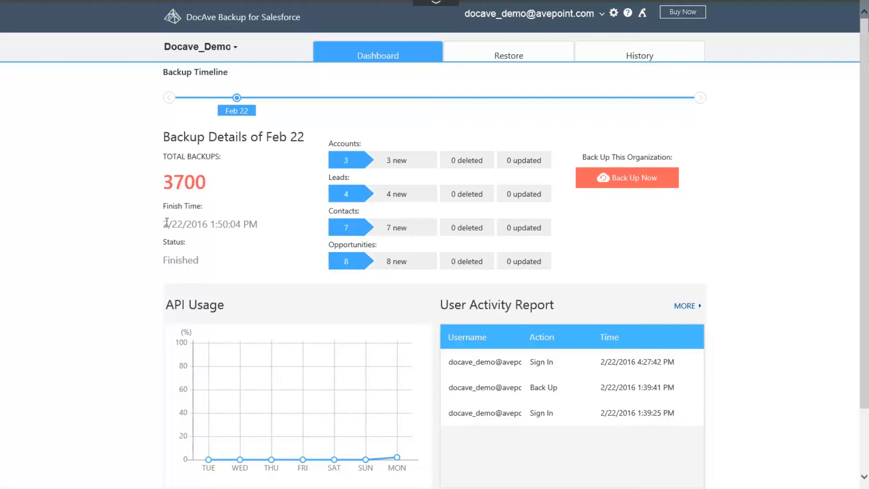
mouse_move(322, 225)
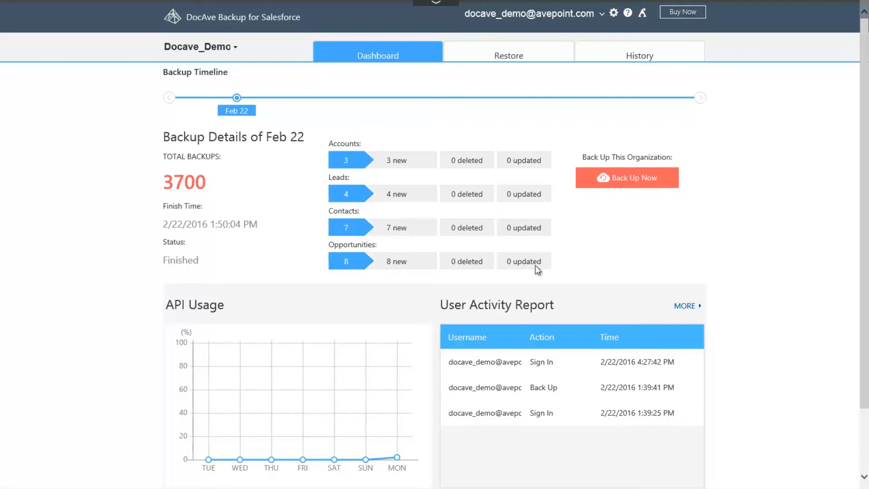
mouse_move(303, 184)
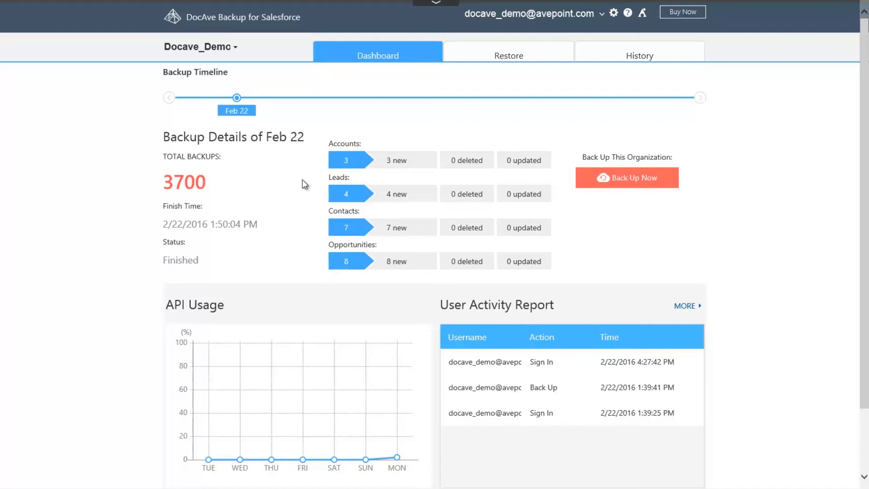
mouse_move(389, 166)
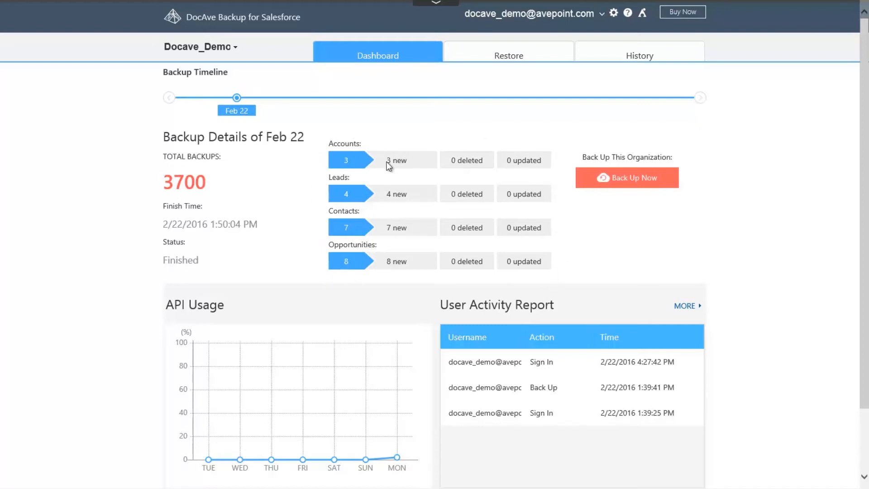
mouse_move(514, 162)
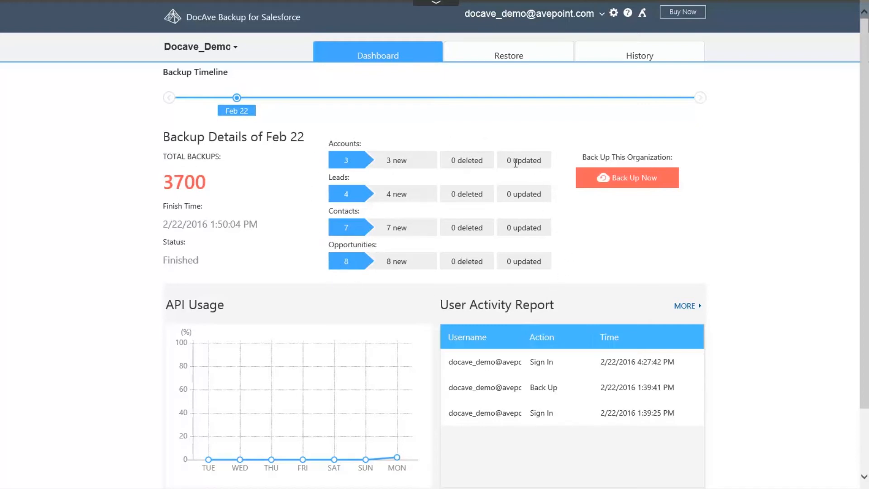
scroll("down", 3)
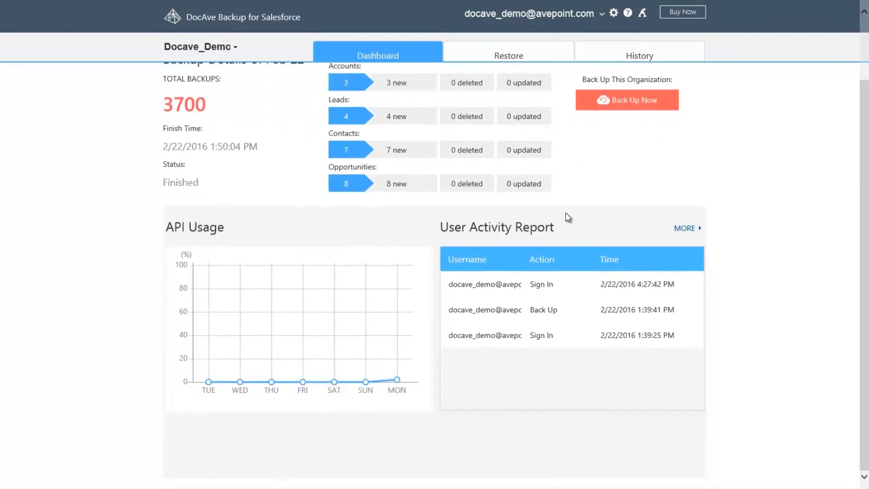
mouse_move(392, 386)
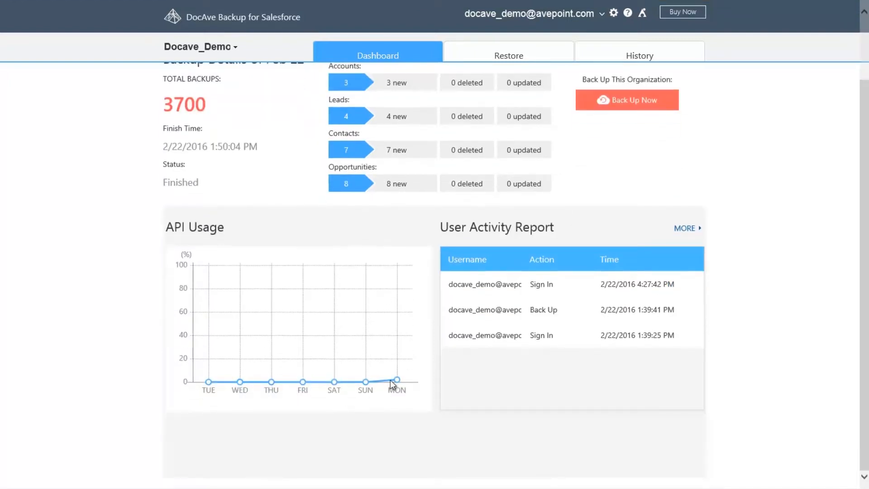
mouse_move(397, 380)
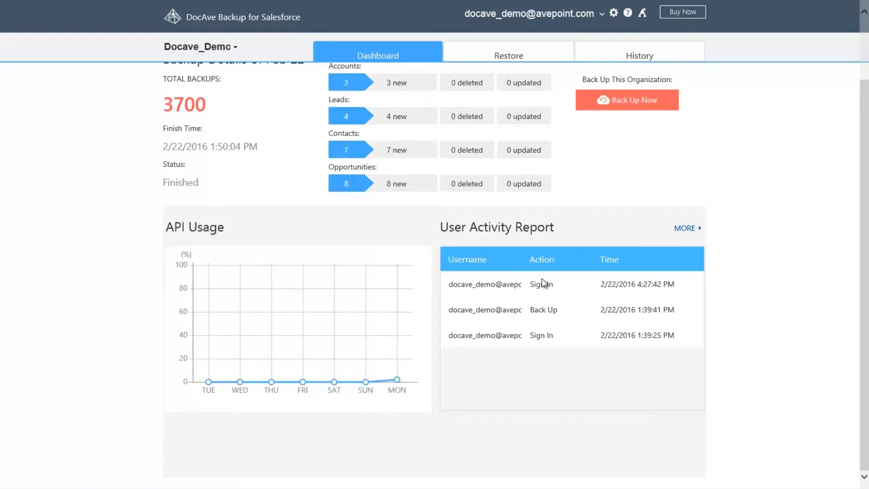
mouse_move(548, 234)
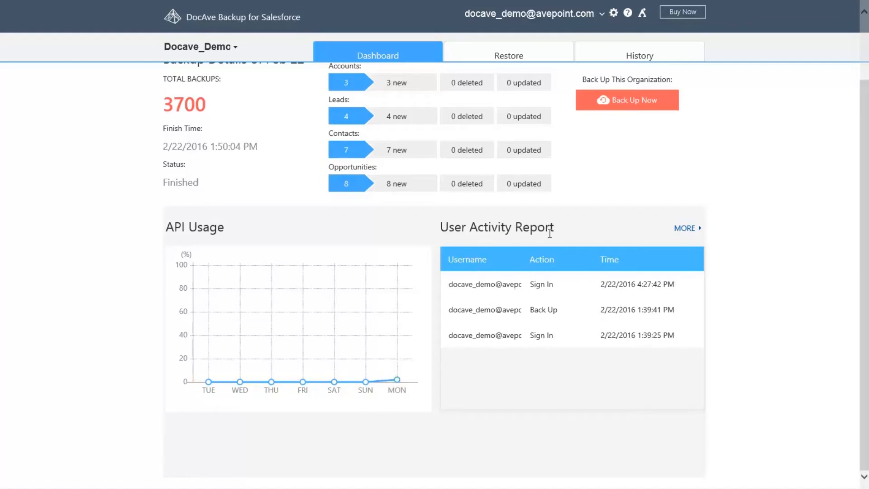
mouse_move(567, 259)
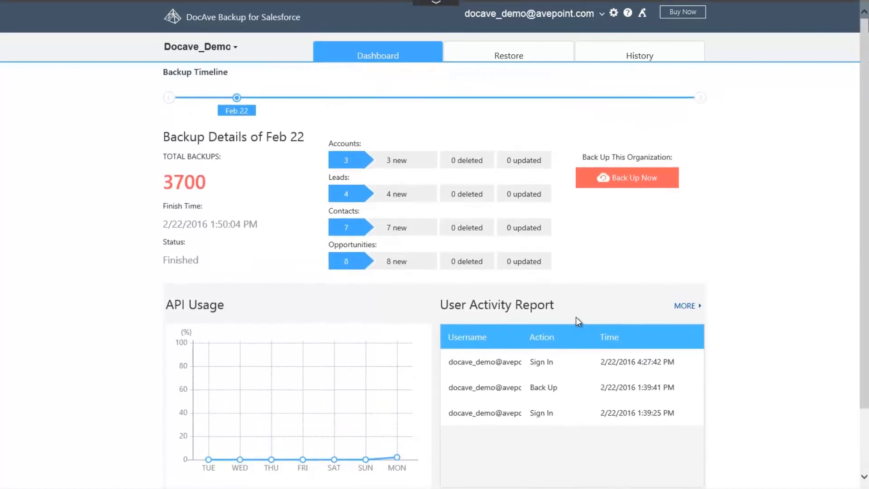
mouse_move(568, 291)
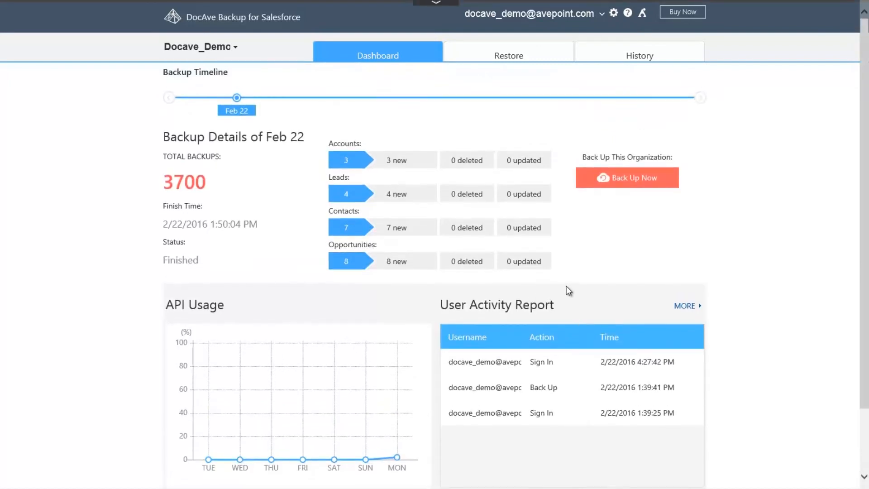
Switch to the Restore tab to see the record, object and organization restore options
left_click(508, 55)
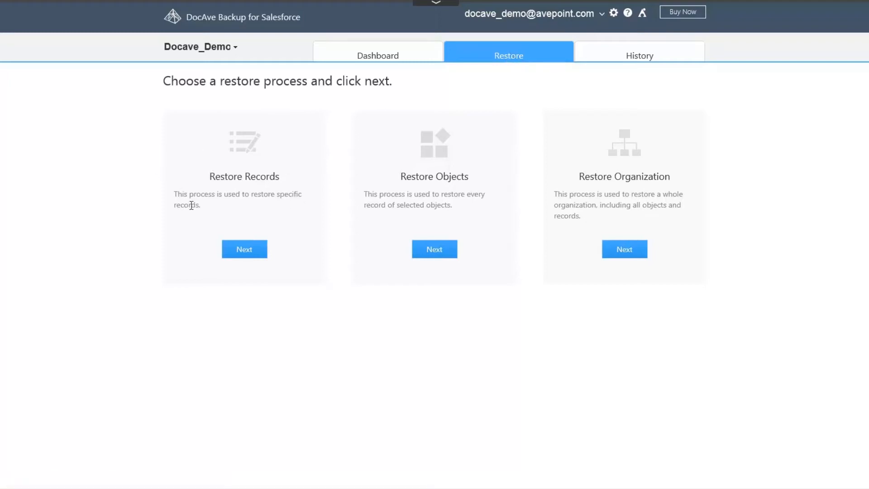
mouse_move(341, 164)
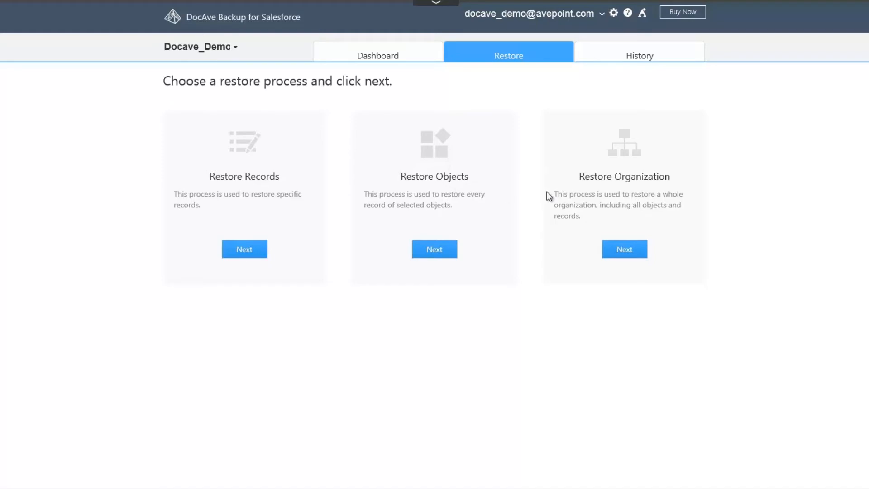
mouse_move(605, 190)
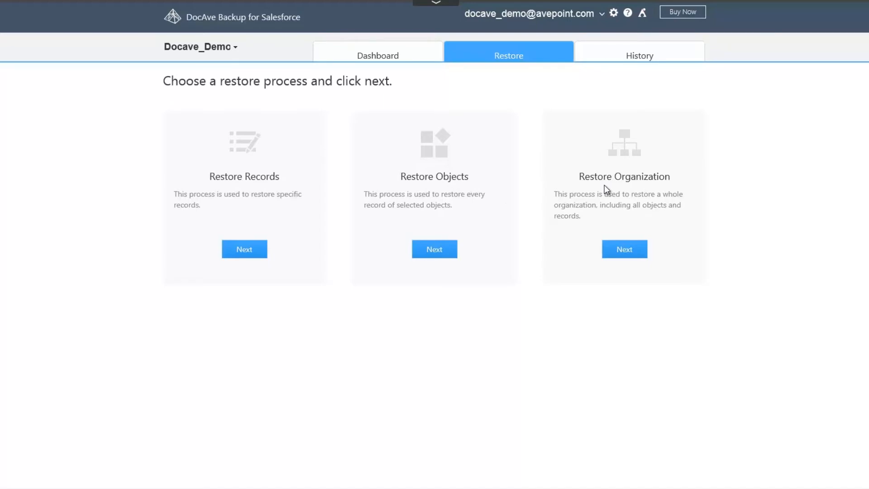
mouse_move(244, 249)
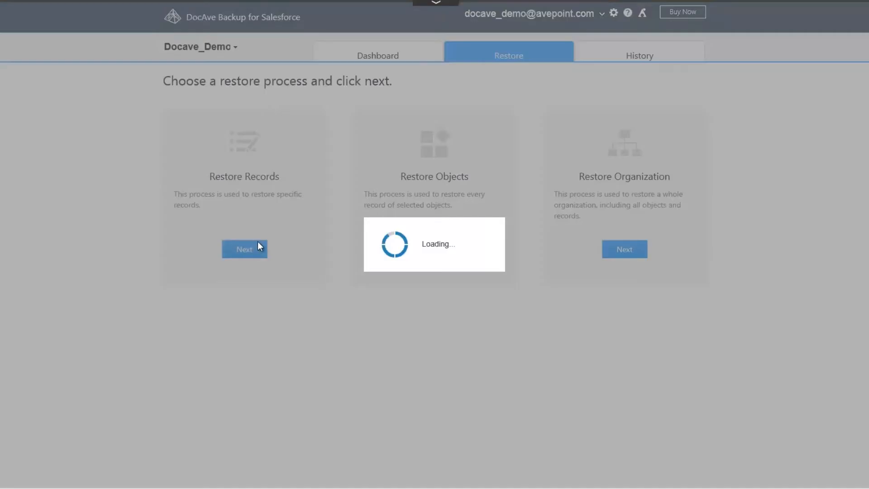
Set the restore point to the February 22, 2016 backup at 6:50:02 PM
left_click(244, 249)
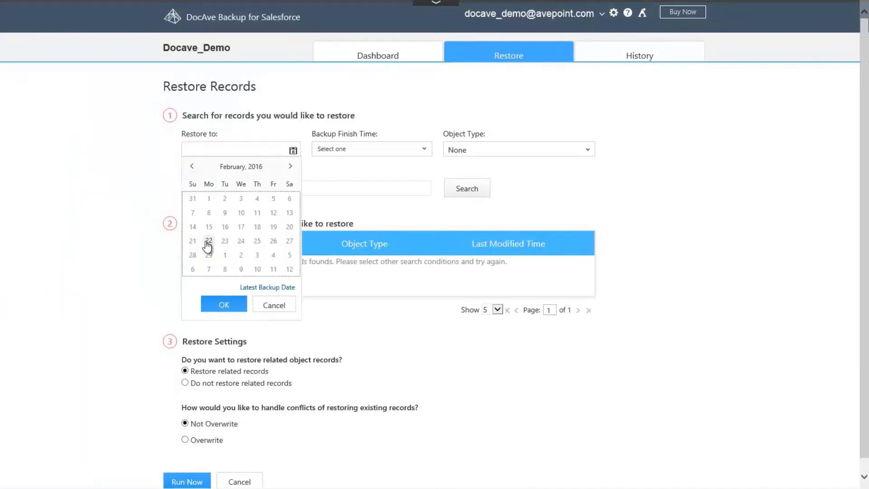
left_click(208, 240)
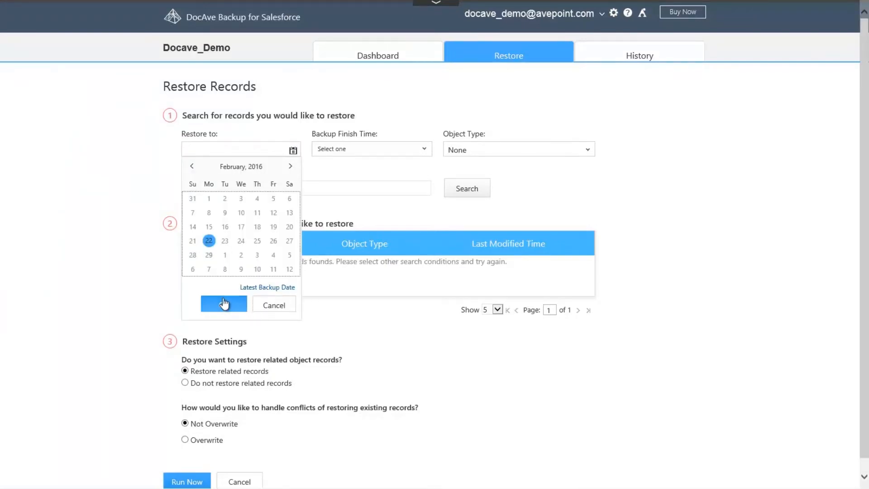
left_click(222, 304)
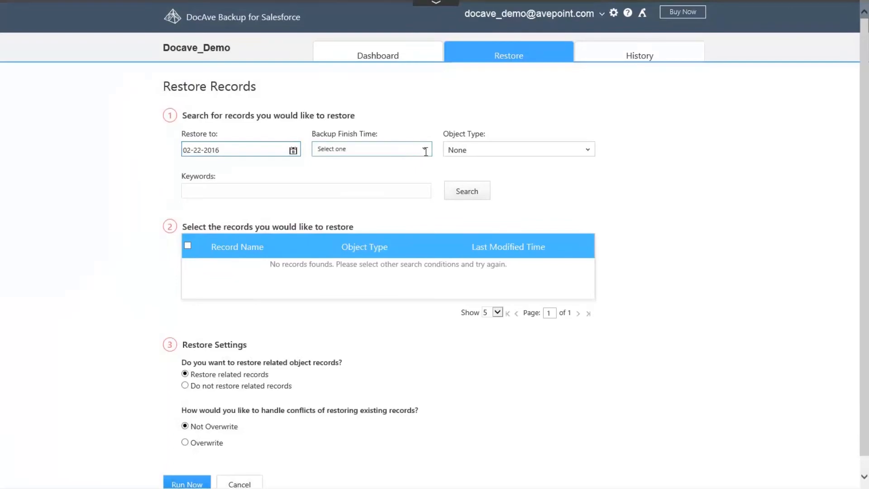
left_click(370, 149)
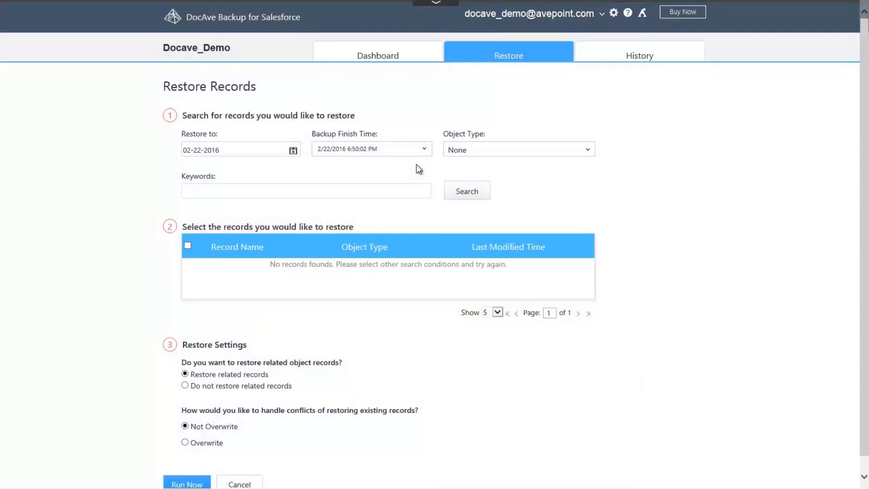
Search Account records for the keyword 'Acme'
left_click(518, 149)
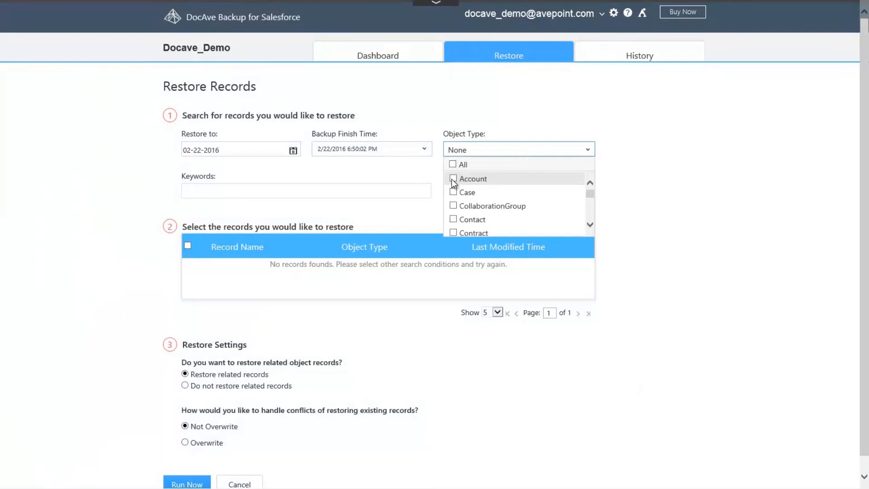
left_click(452, 179)
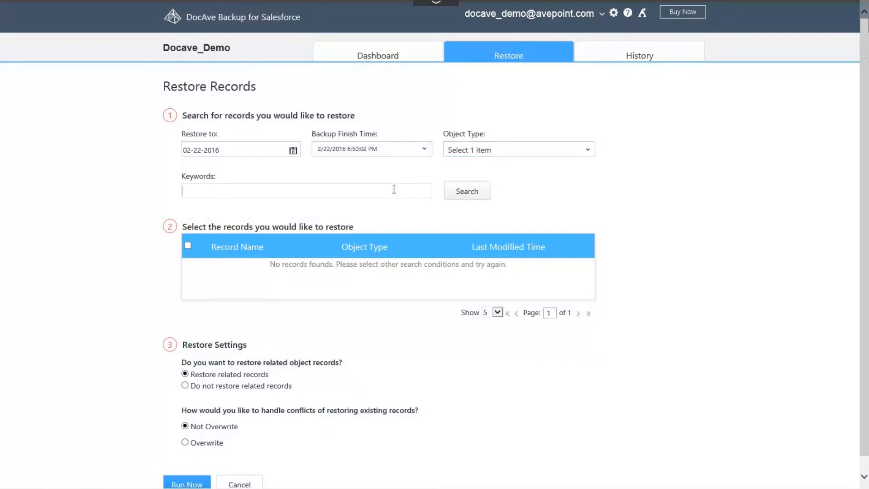
type("Acme")
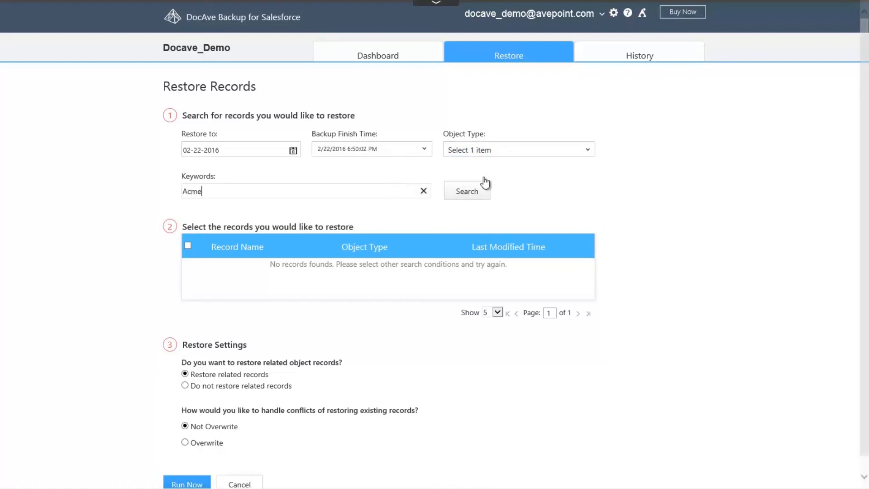
left_click(467, 190)
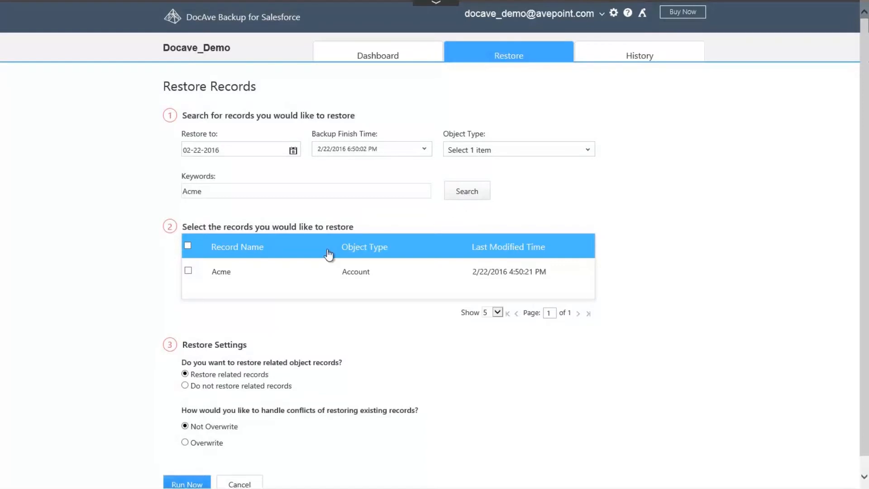
Select the Acme record, set conflicts to Overwrite, and run the restore
left_click(188, 271)
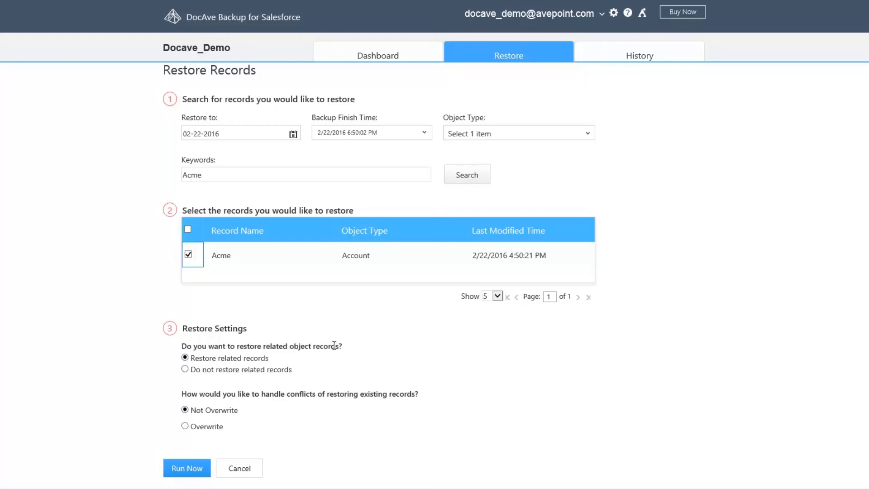
mouse_move(255, 357)
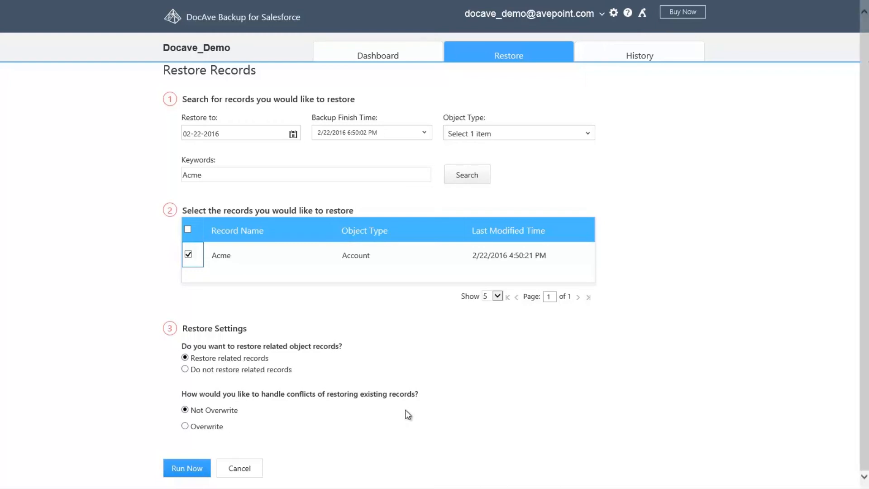
mouse_move(413, 412)
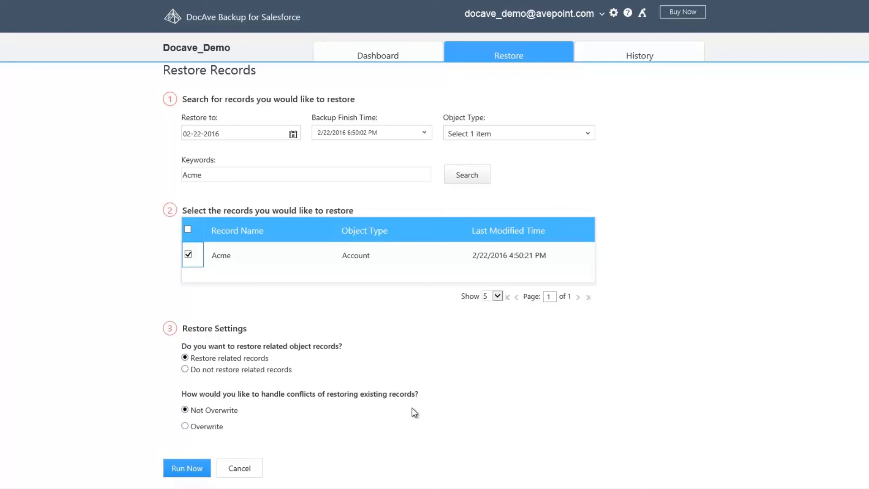
mouse_move(428, 412)
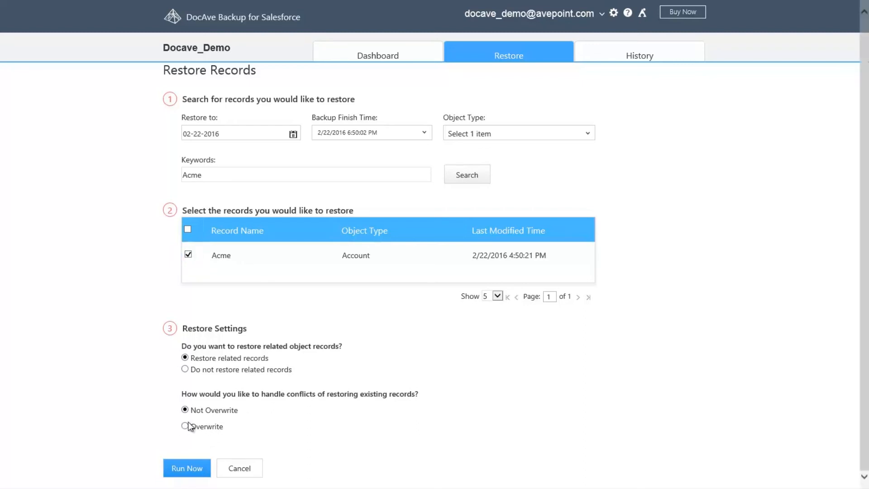
left_click(185, 425)
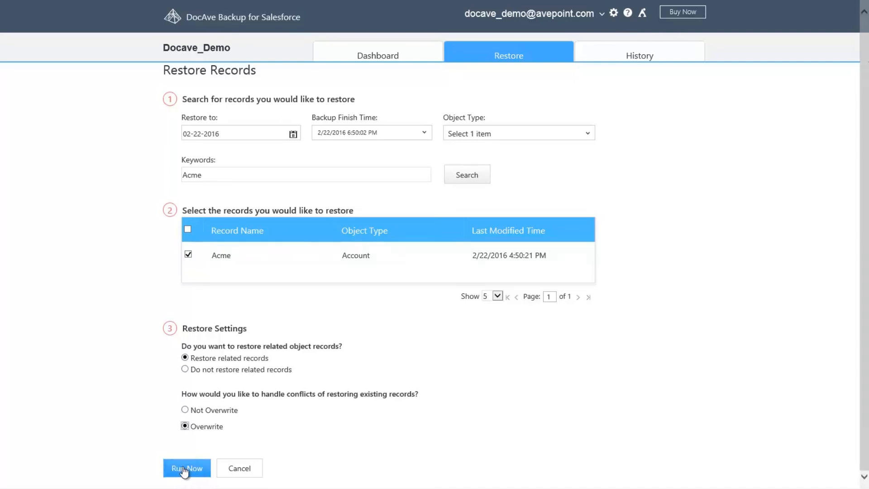
left_click(186, 467)
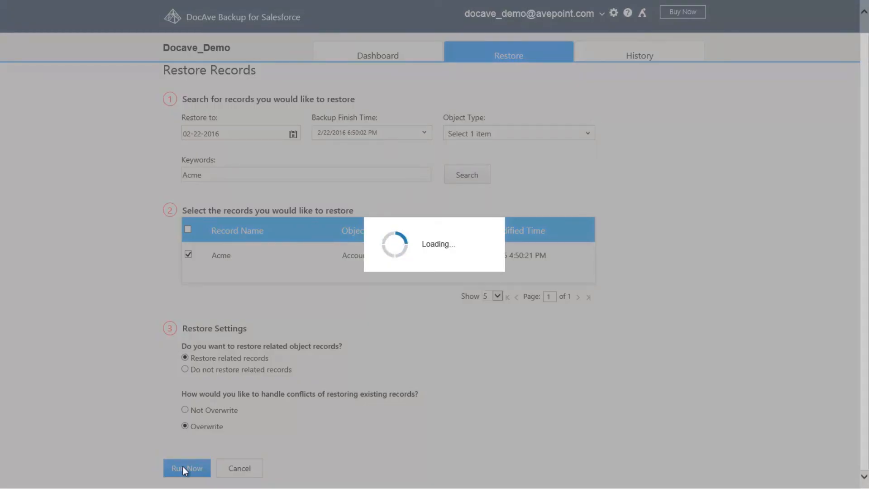
left_click(186, 467)
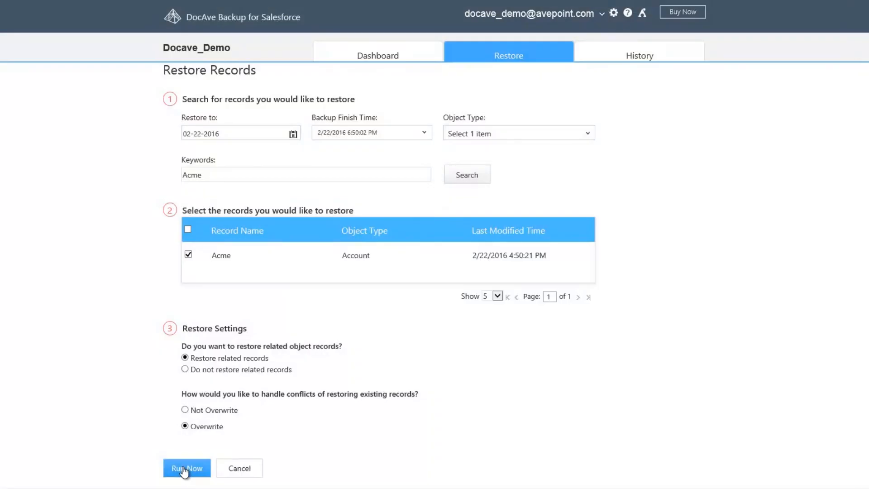
left_click(186, 468)
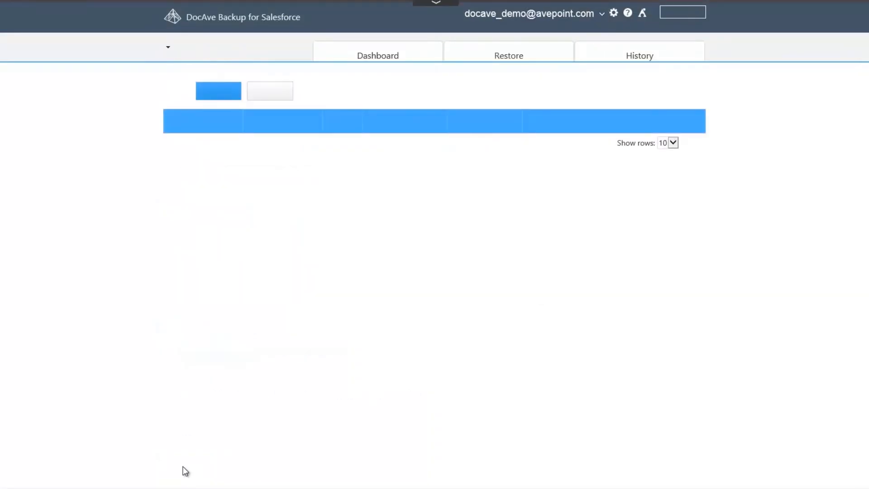
Open the History tab showing the Feb 22 backup job at 100%
left_click(639, 55)
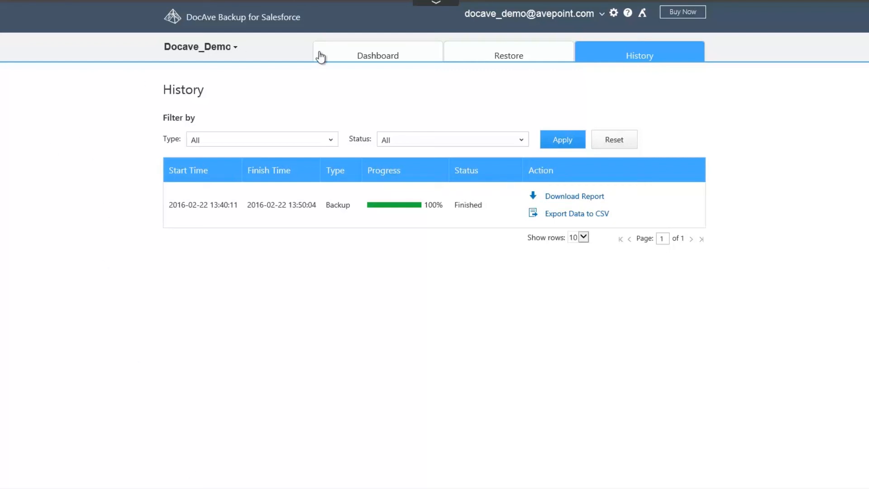
mouse_move(592, 119)
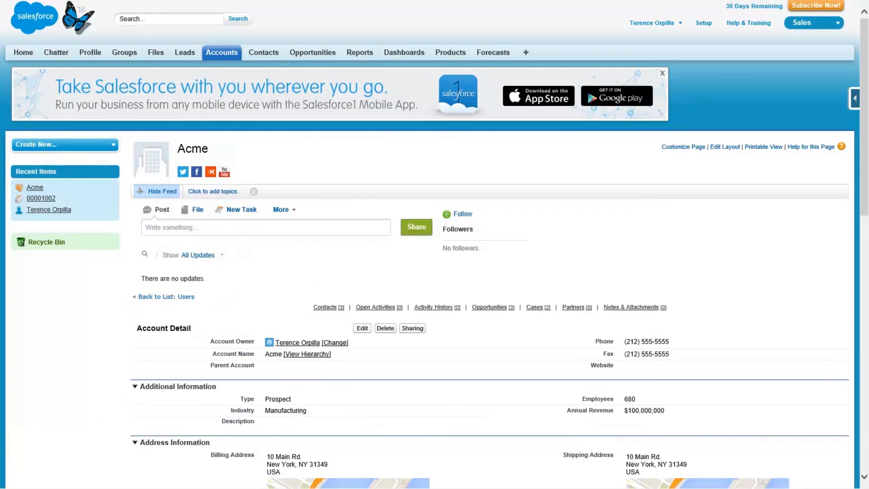
Scroll to the Acme account's details: Manufacturing prospect, 680 employees, $100,000,000 revenue
scroll("down", 3)
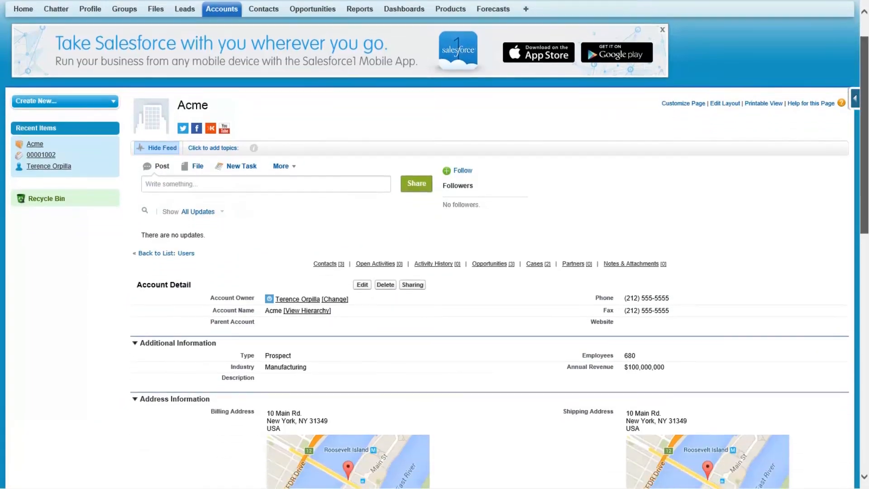